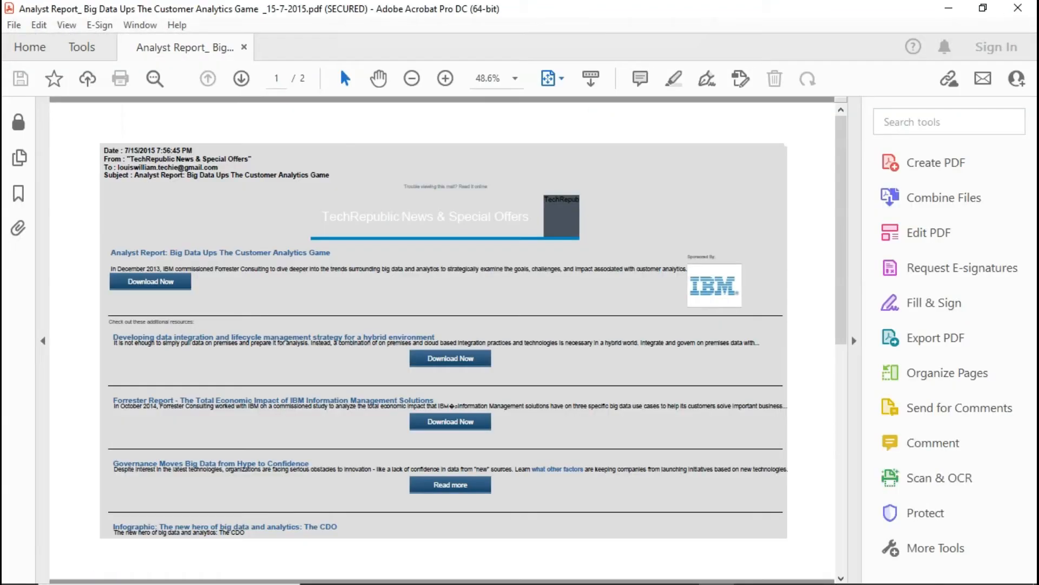
# Search Google for 'SysTools PDF Unlocker' and open the systoolsgroup.com PDF Unlocker Tool result
pyautogui.click(13, 24)
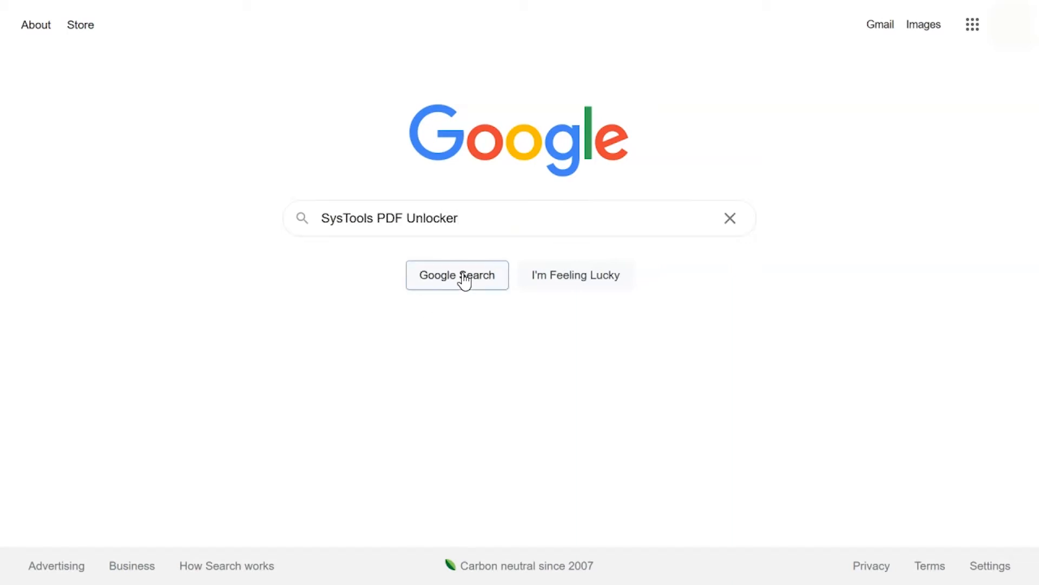
pyautogui.click(457, 274)
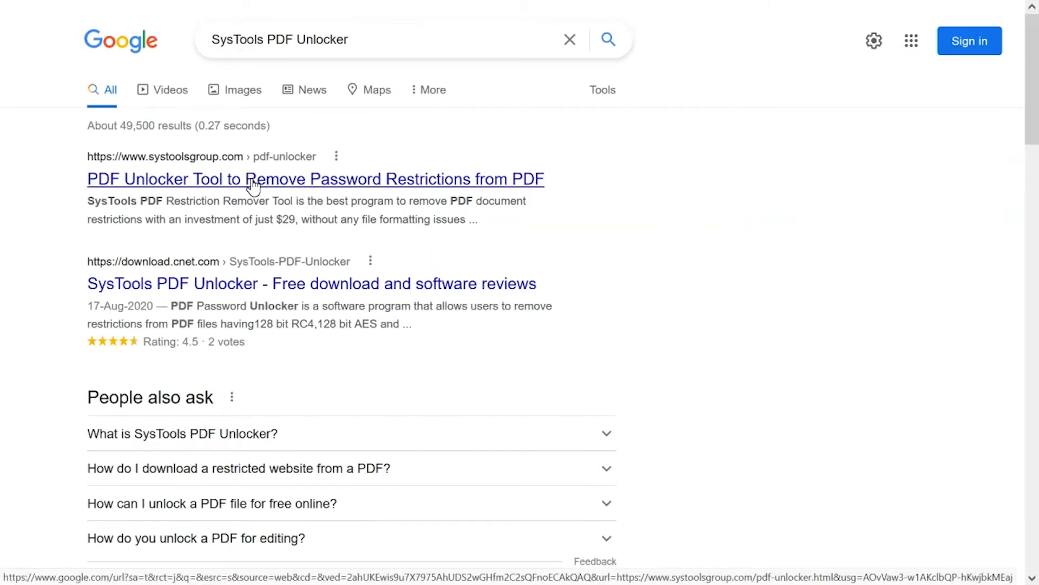
pyautogui.click(315, 179)
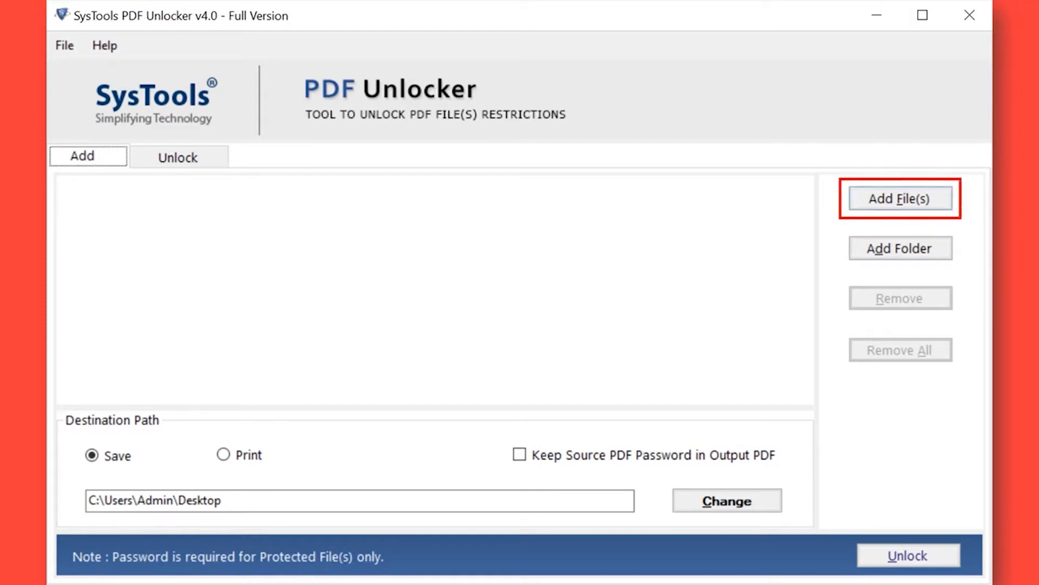
# Open the Add File(s) picker from the Add tab
pyautogui.click(900, 199)
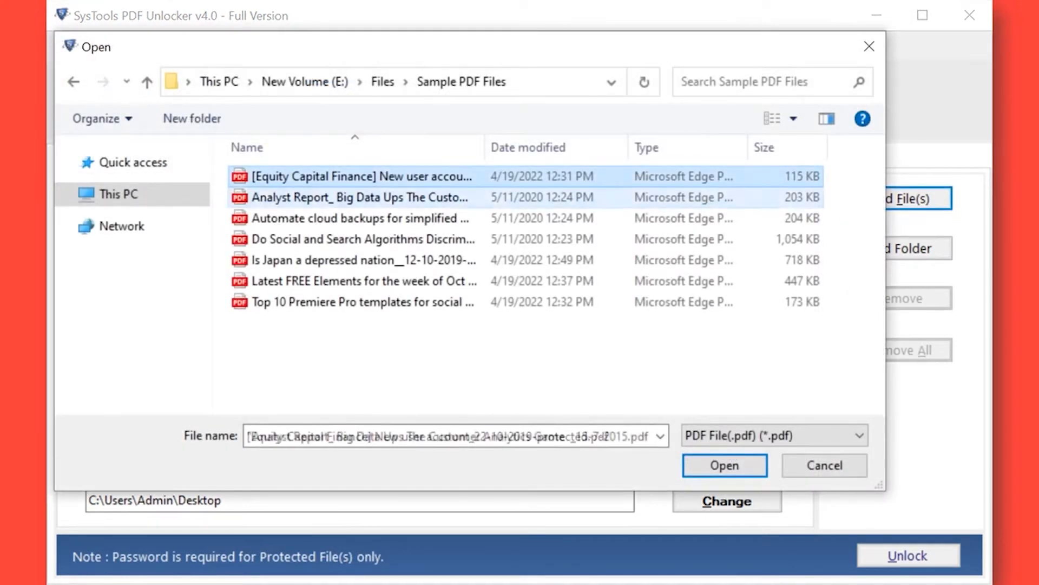
# Shift-select all seven PDFs in Sample PDF Files and add them to the list
pyautogui.click(364, 239)
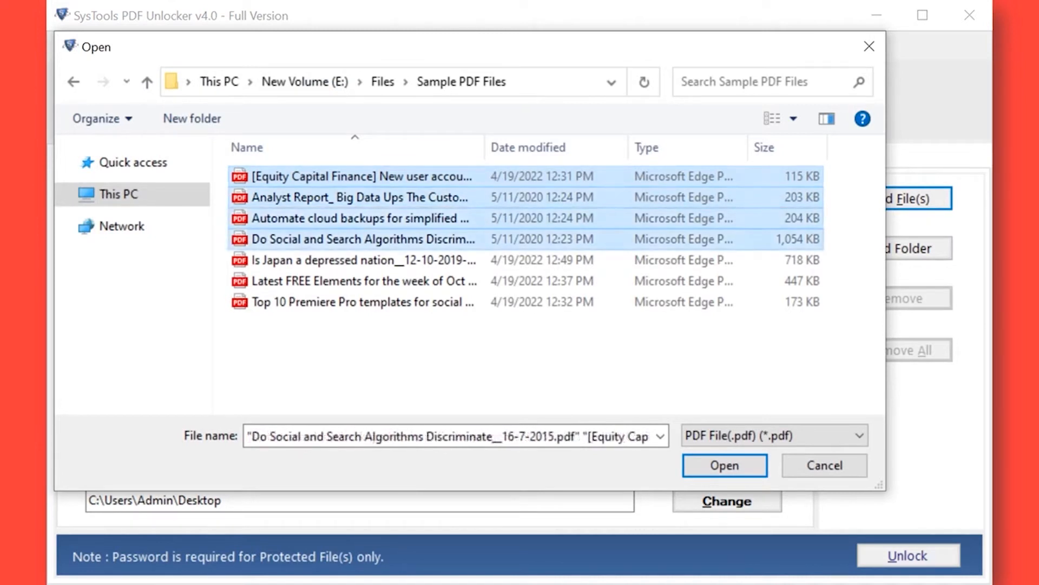
pyautogui.click(363, 280)
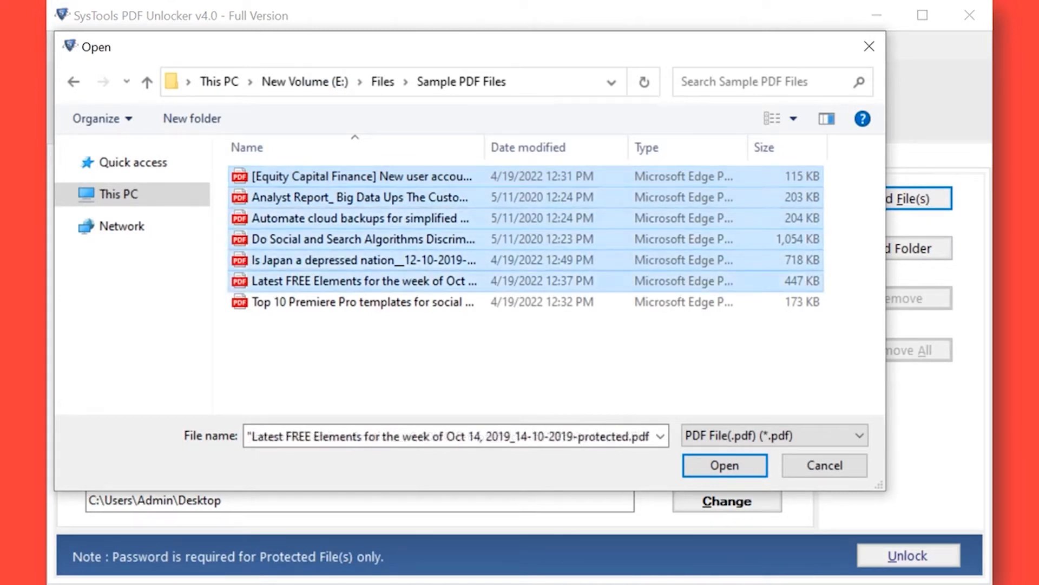
pyautogui.click(363, 302)
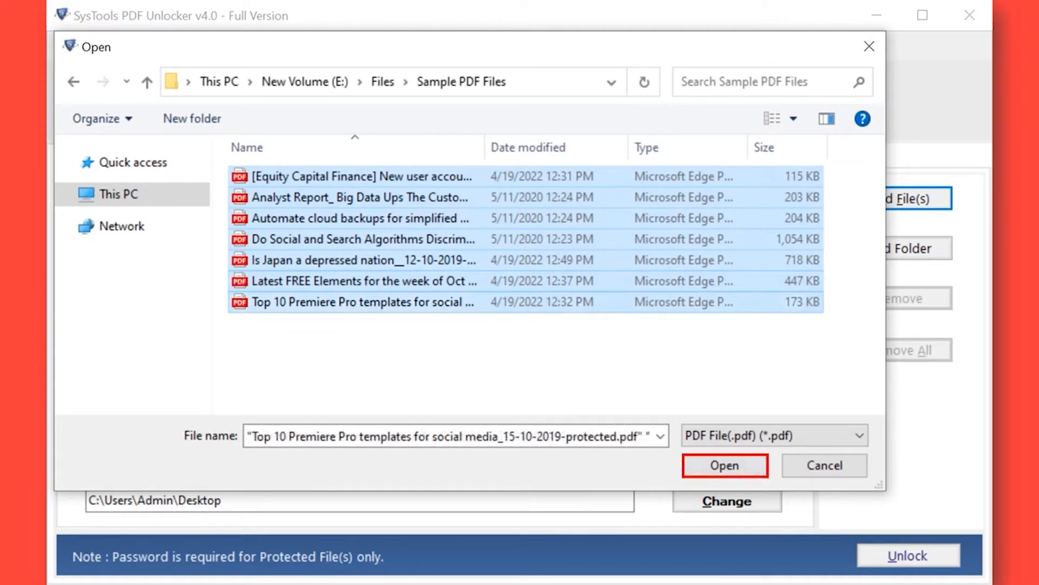
pyautogui.click(723, 464)
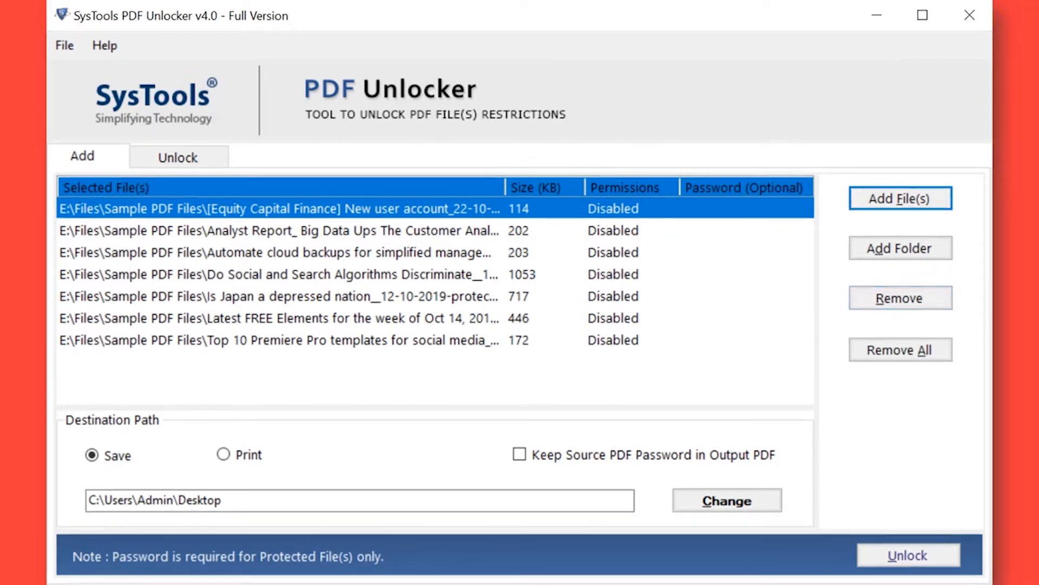
pyautogui.moveTo(901, 350)
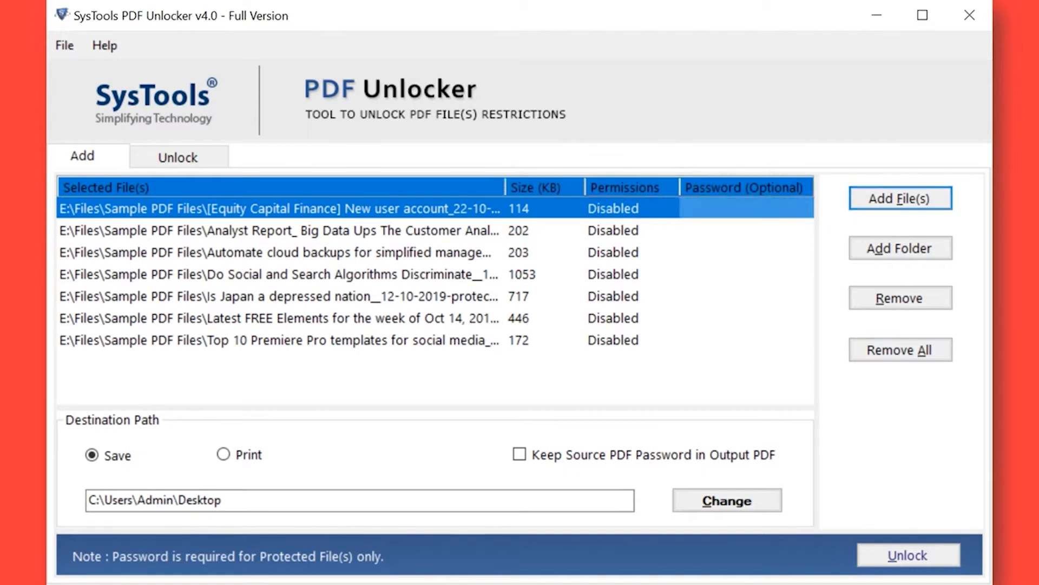
# Enter opening passwords in the Password (Optional) column for protected files
pyautogui.click(744, 208)
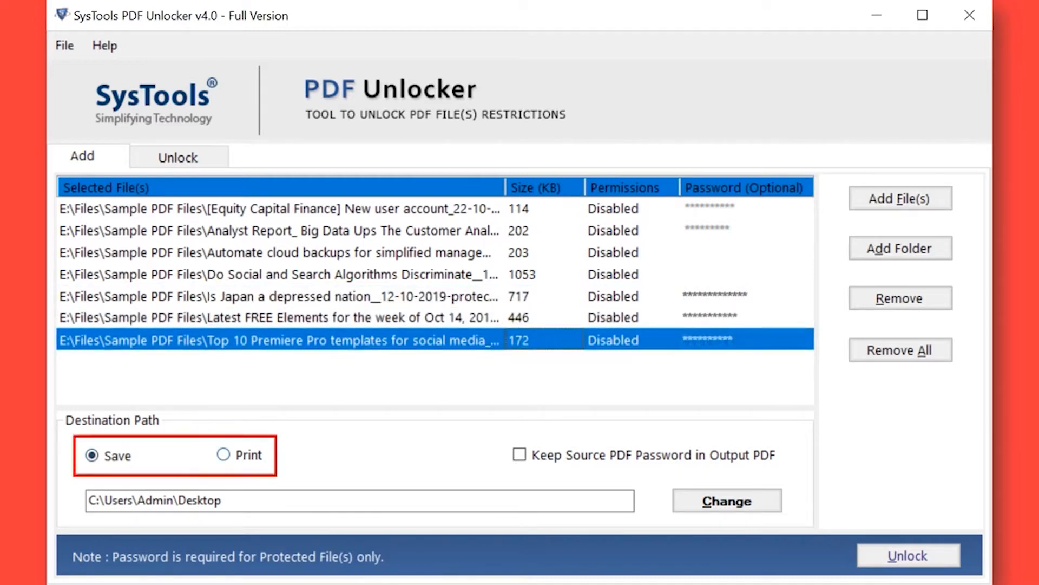
pyautogui.click(225, 456)
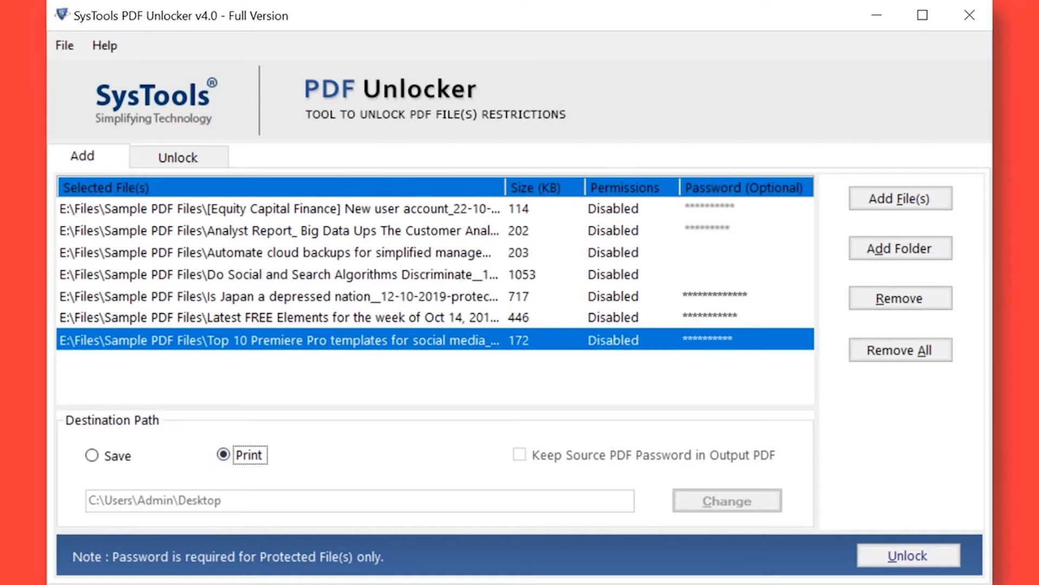
pyautogui.click(92, 456)
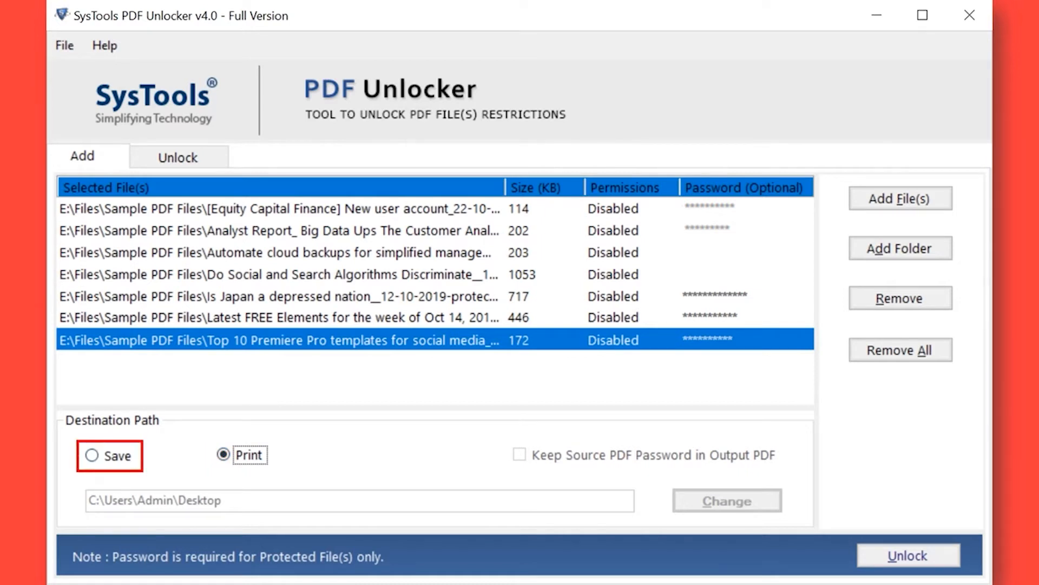
pyautogui.click(91, 455)
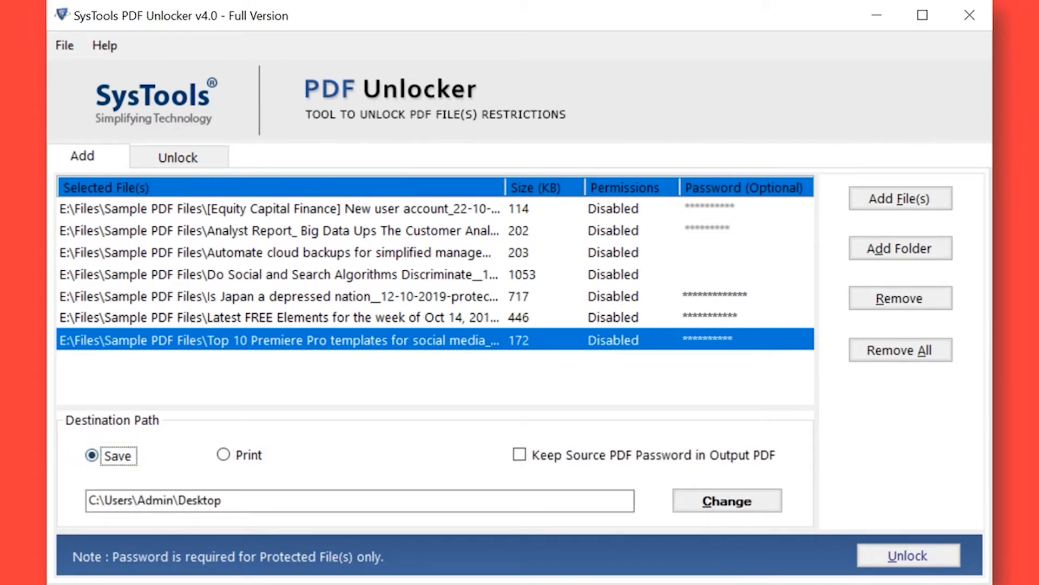
pyautogui.click(519, 455)
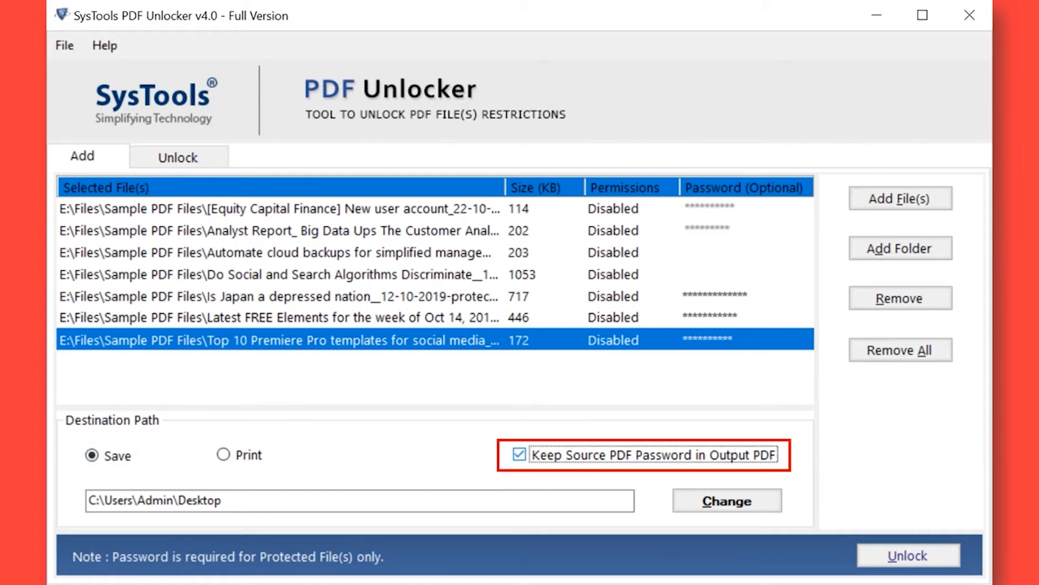
pyautogui.click(520, 455)
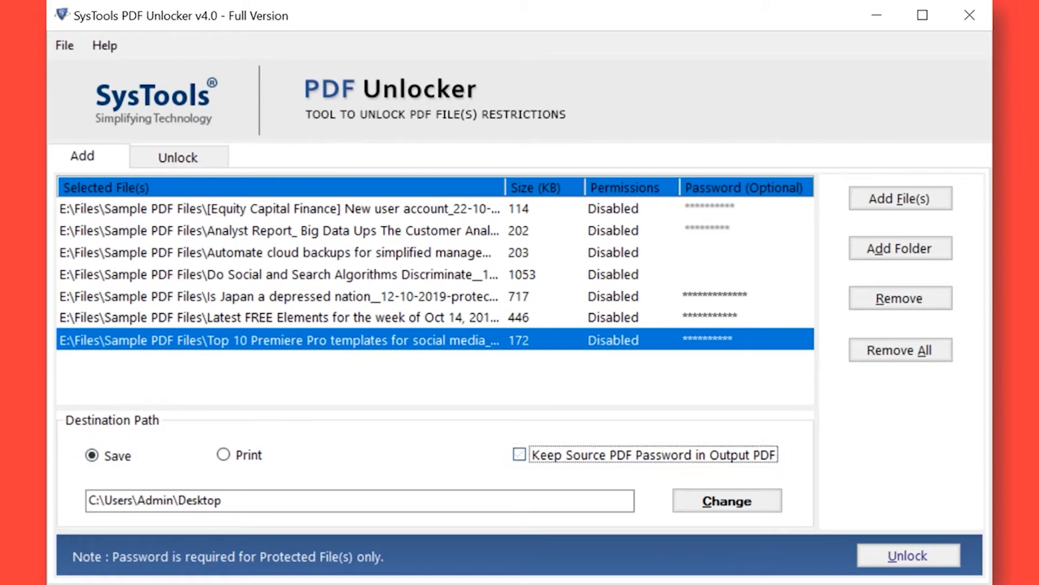
pyautogui.click(725, 500)
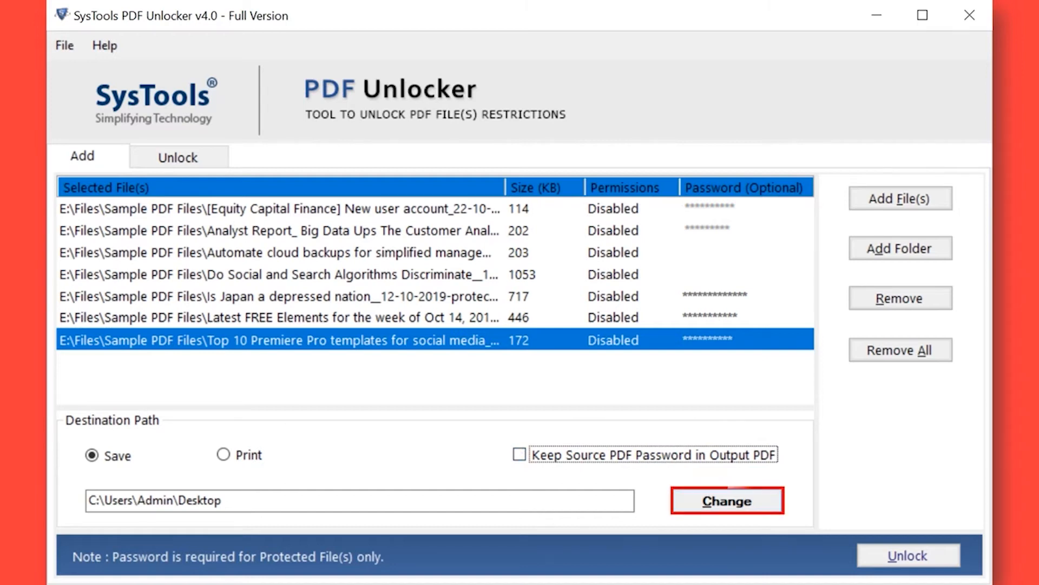
# Set the destination to a new Desktop folder named Output
pyautogui.click(726, 500)
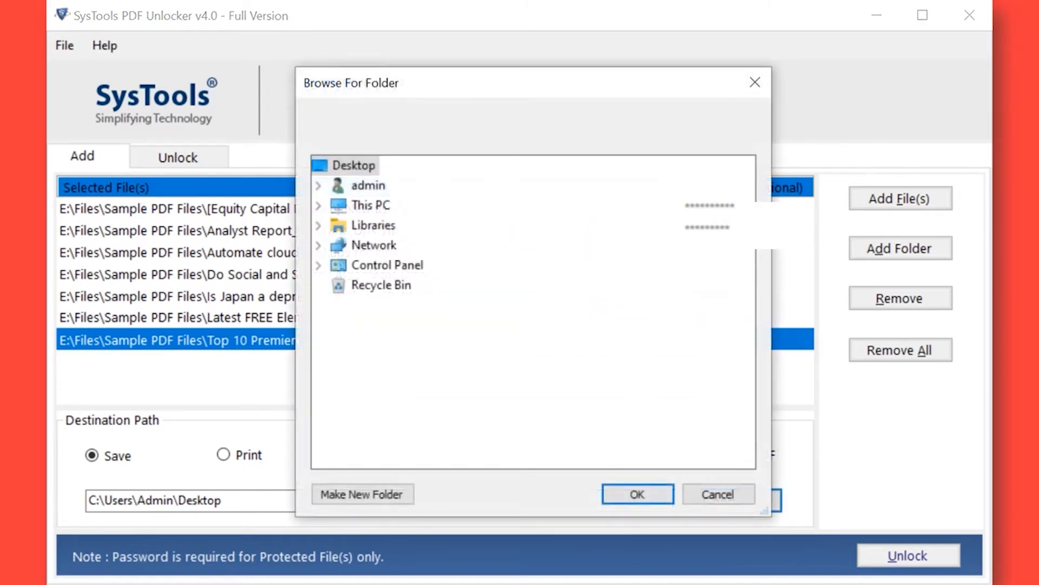
pyautogui.click(363, 493)
pyautogui.write('Output')
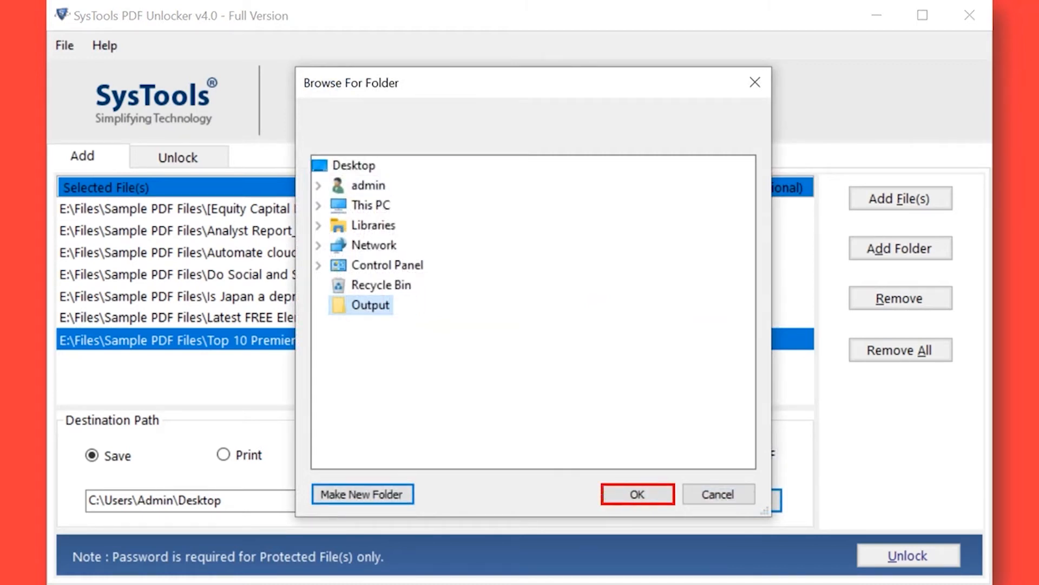
pyautogui.click(636, 494)
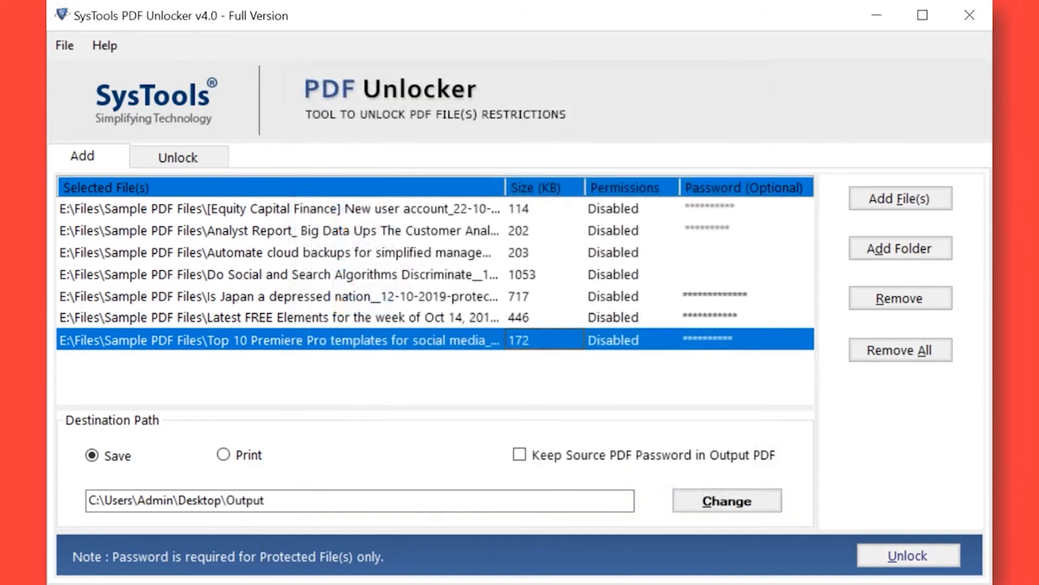
# Unlock the seven PDFs, then open the unlocked Analyst Report from the Output folder
pyautogui.click(909, 555)
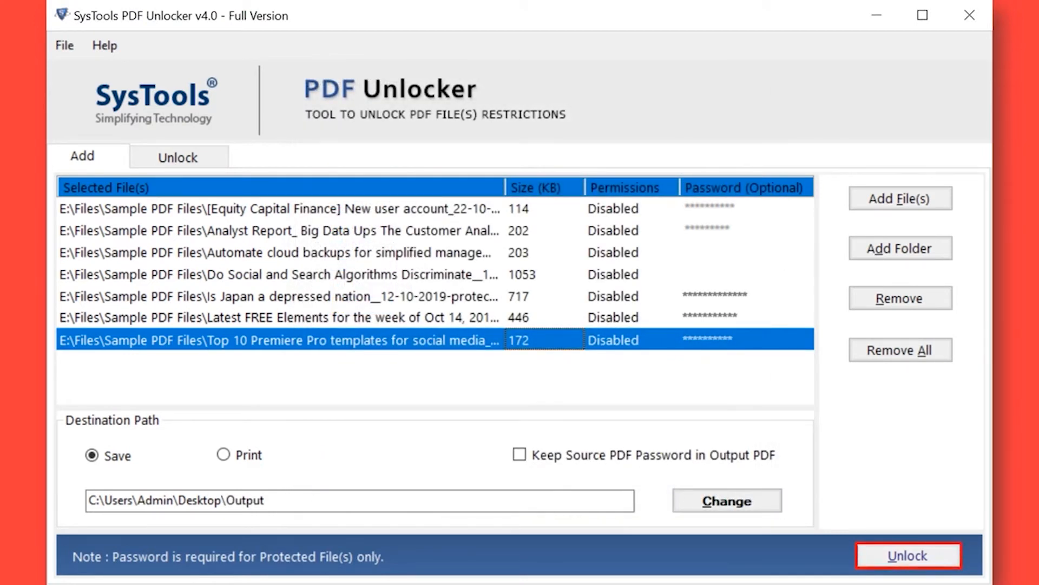
pyautogui.click(908, 554)
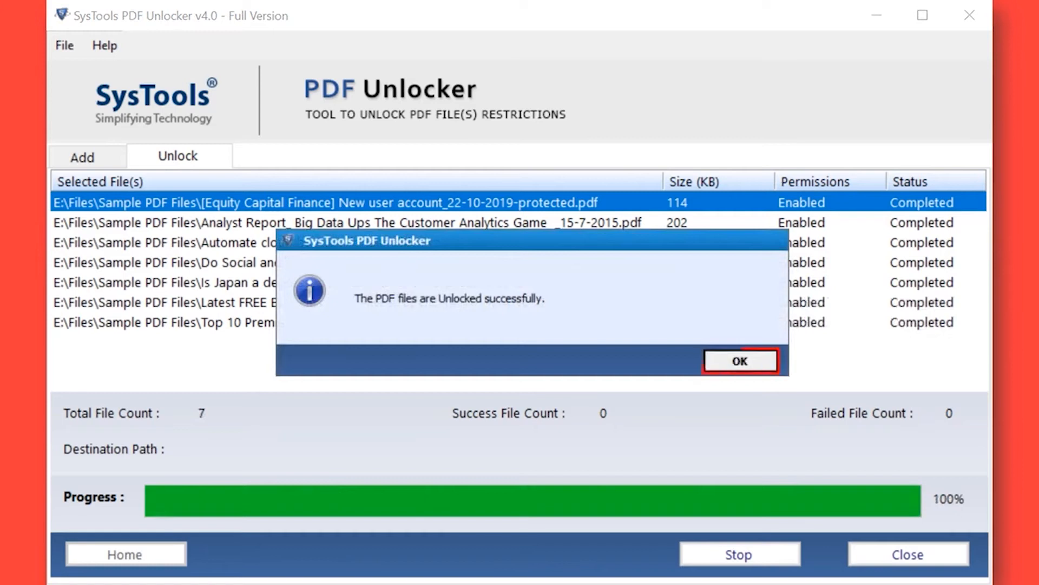
pyautogui.click(740, 361)
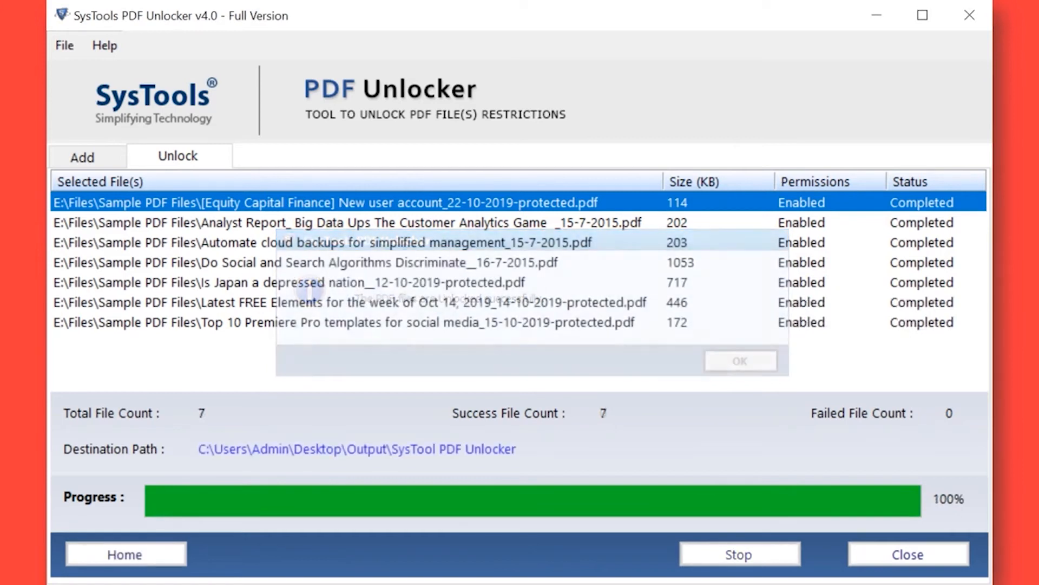
pyautogui.click(739, 360)
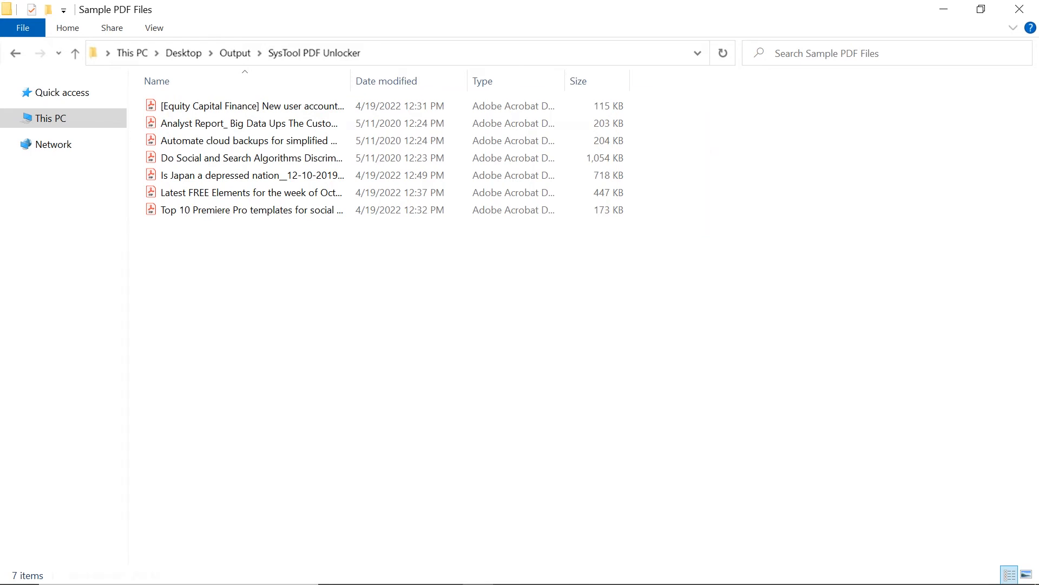
pyautogui.doubleClick(249, 123)
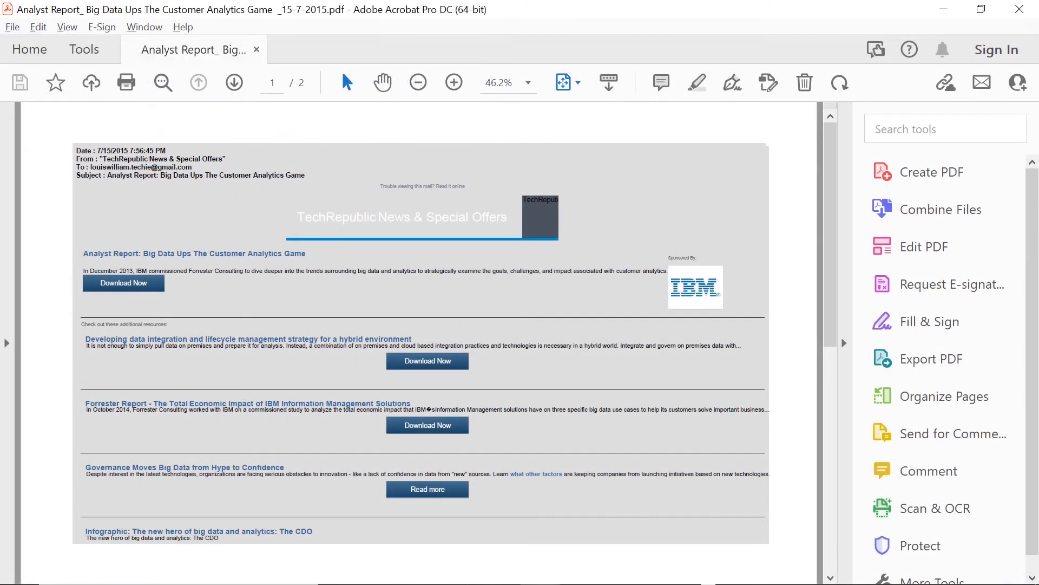
# Open Acrobat's File menu to confirm Print is enabled for the Analyst Report
pyautogui.click(12, 26)
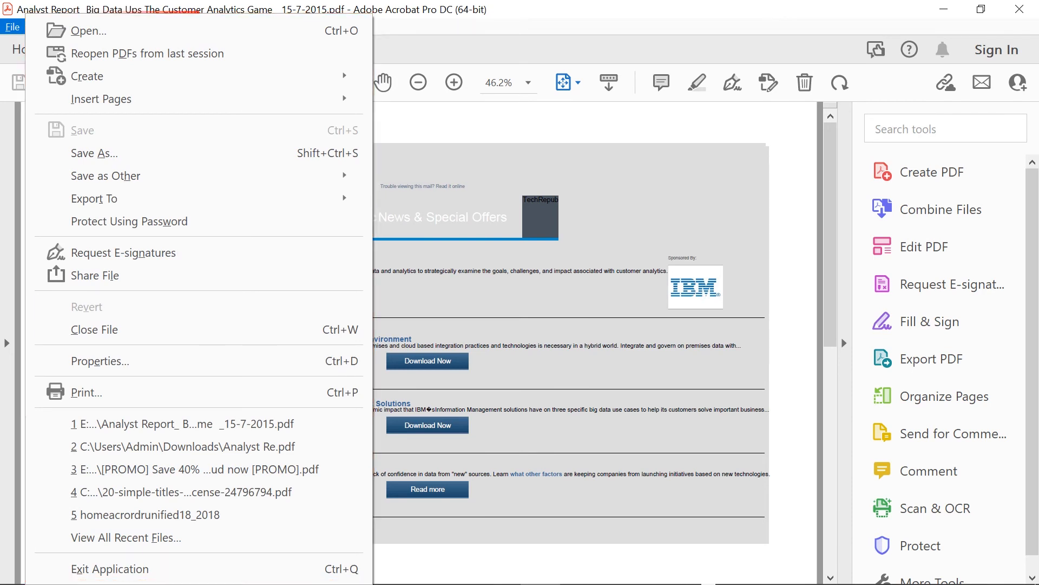
pyautogui.moveTo(86, 392)
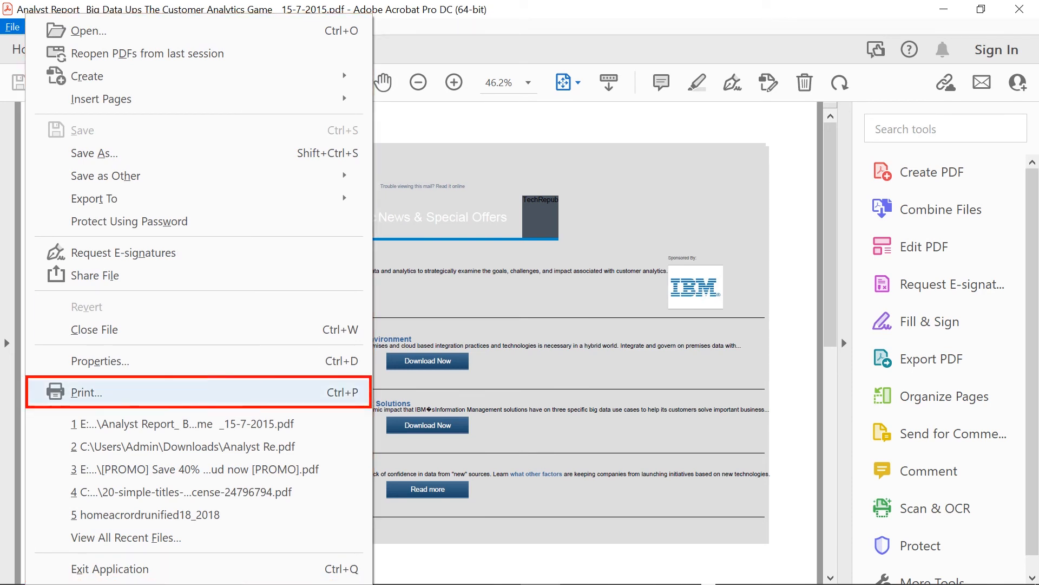